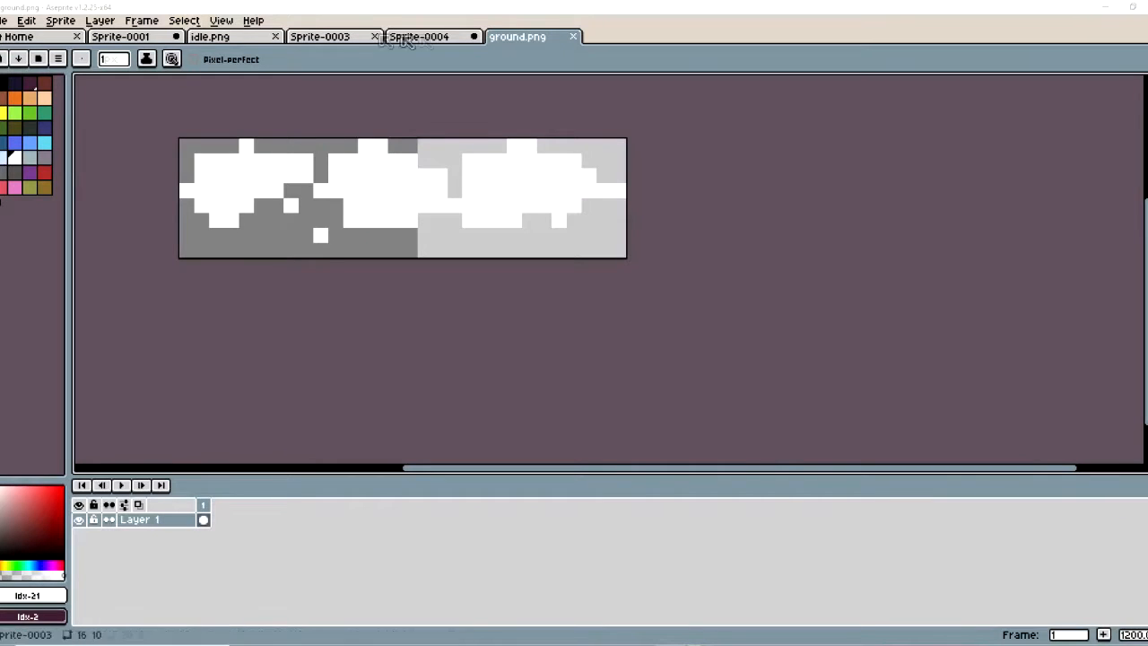
# Switch to the Sprite-0008 character document and preview its four-frame running animation
pyautogui.click(209, 36)
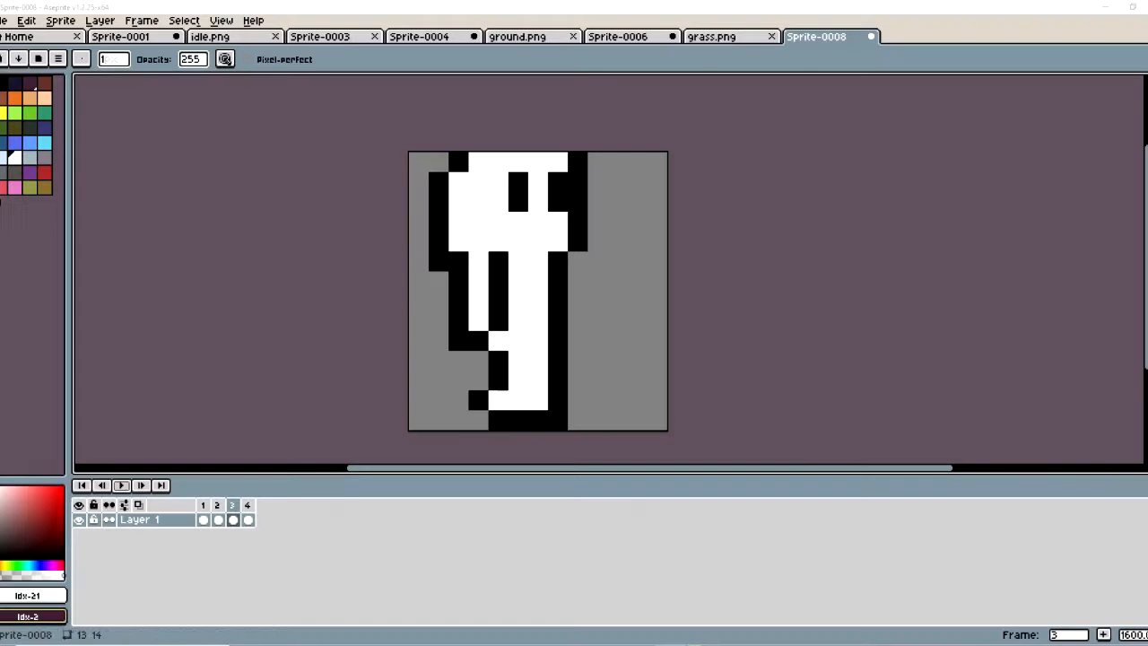
pyautogui.click(121, 485)
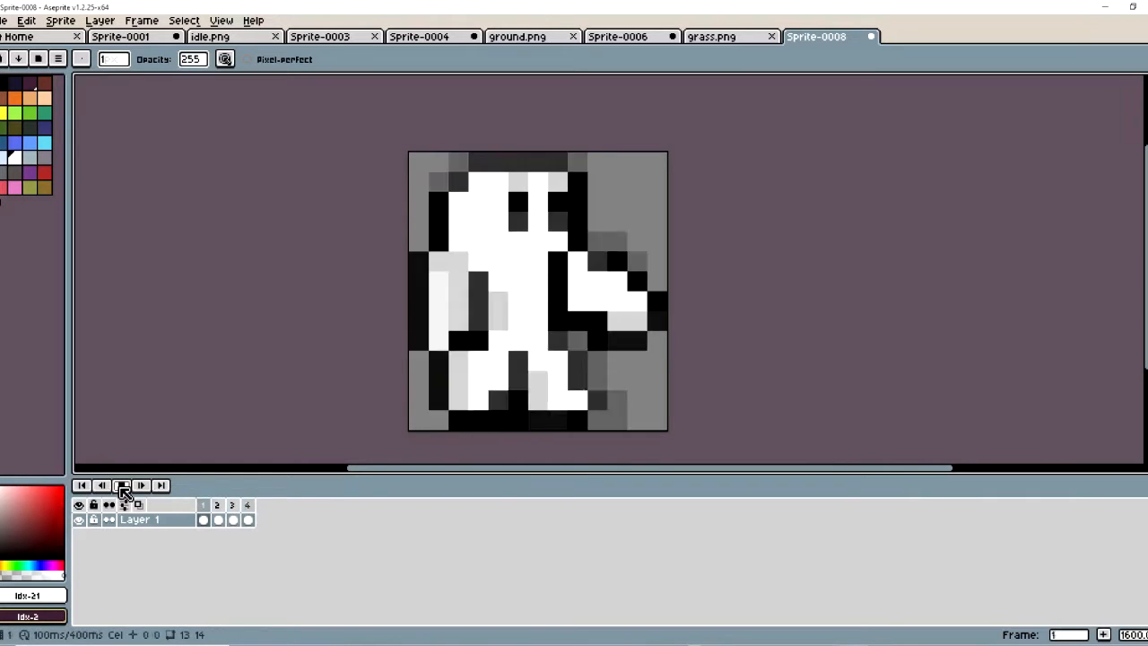
pyautogui.click(123, 485)
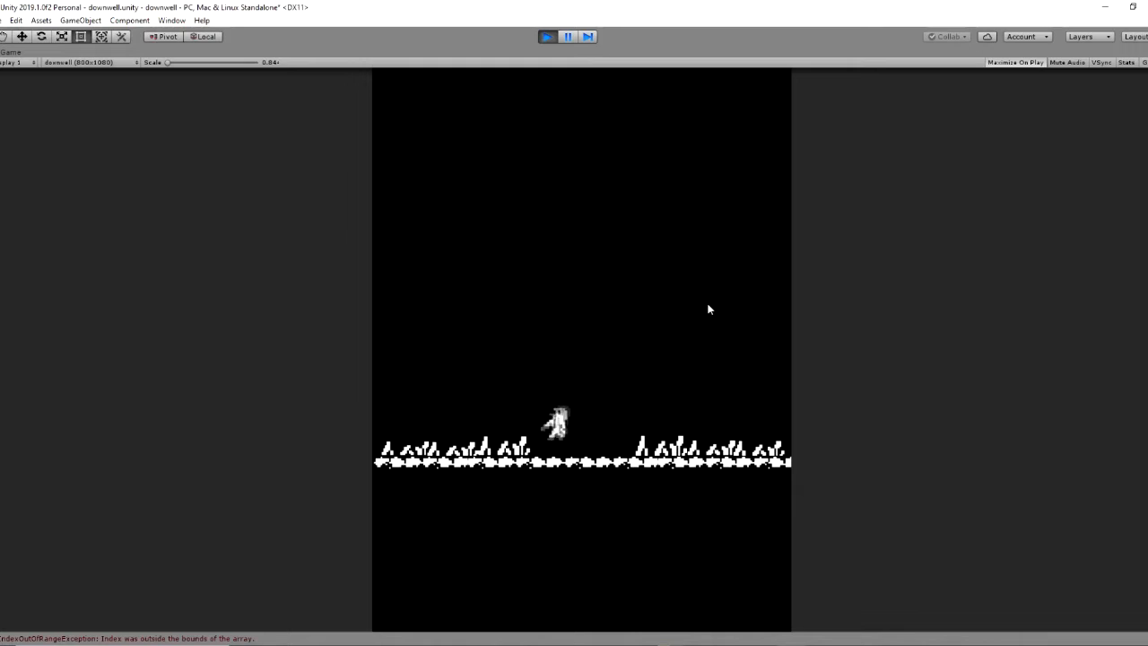
# Stop the test run after watching the animated character stand on the grass
pyautogui.click(568, 36)
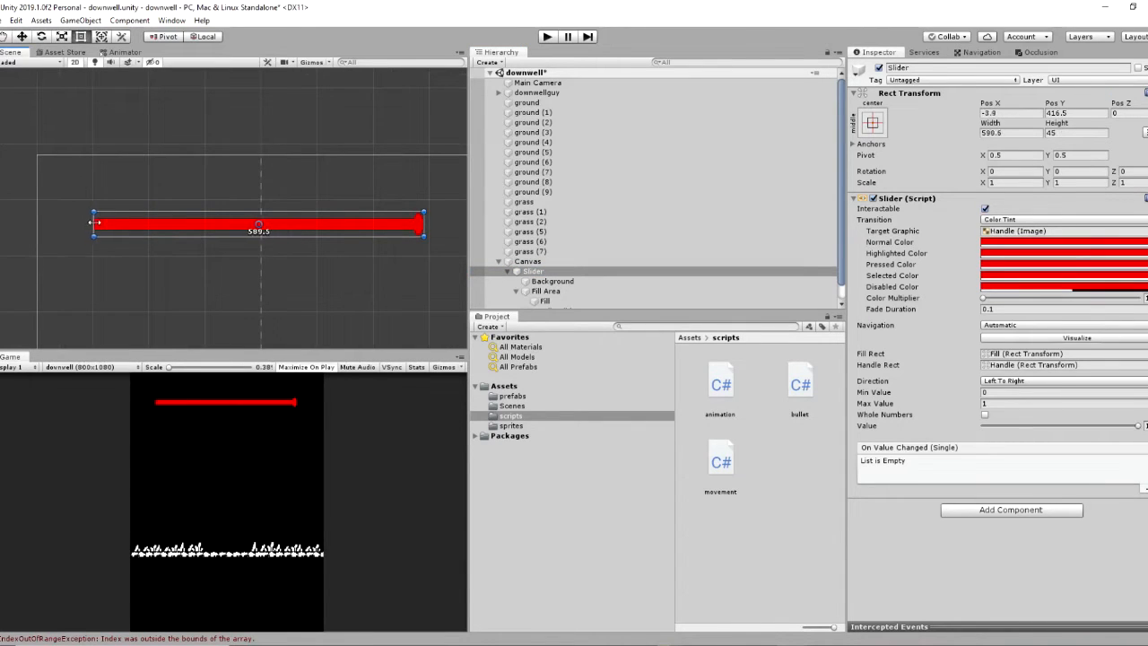
# Widen the red jump meter slider to about 590 across the top of the view
pyautogui.moveTo(97, 222); pyautogui.dragTo(100, 222)
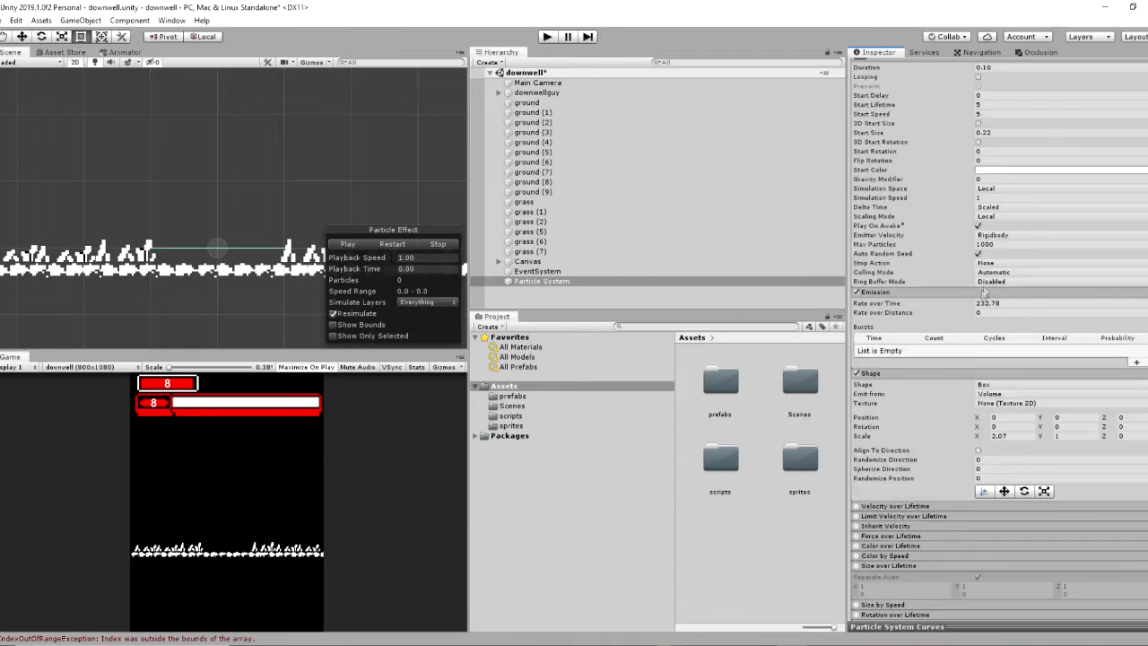
# Scroll the Particle System Inspector to reach the Emission and Box shape settings
pyautogui.scroll(-3)
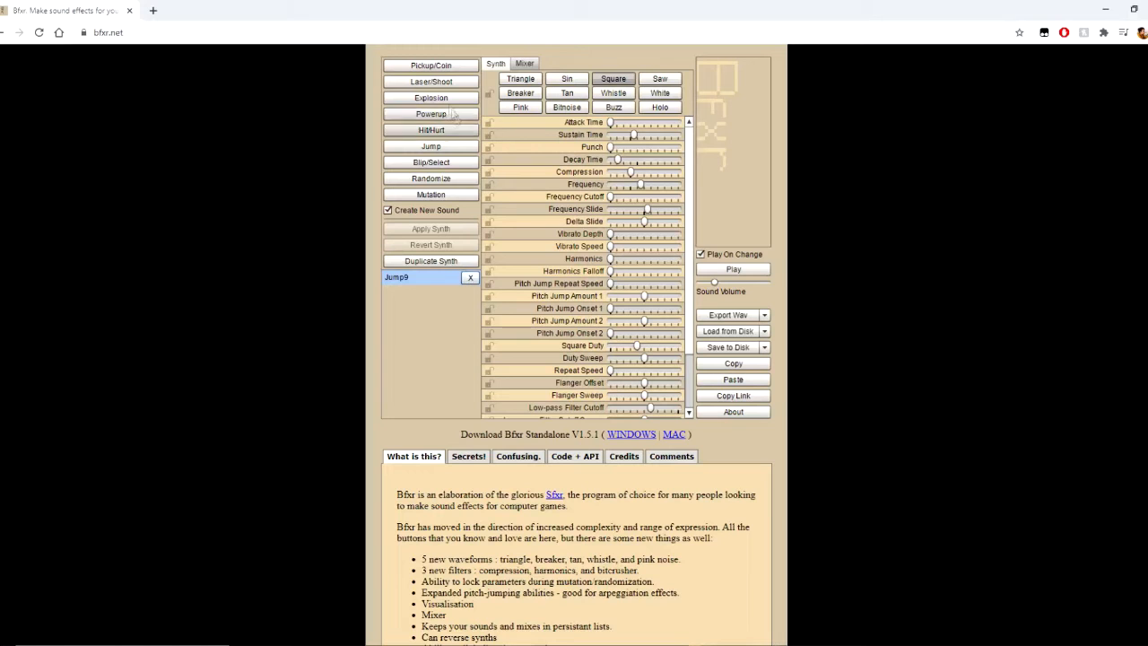
# Generate new Jump and Jump2 sound effects with Bfxr's Jump button
pyautogui.click(431, 145)
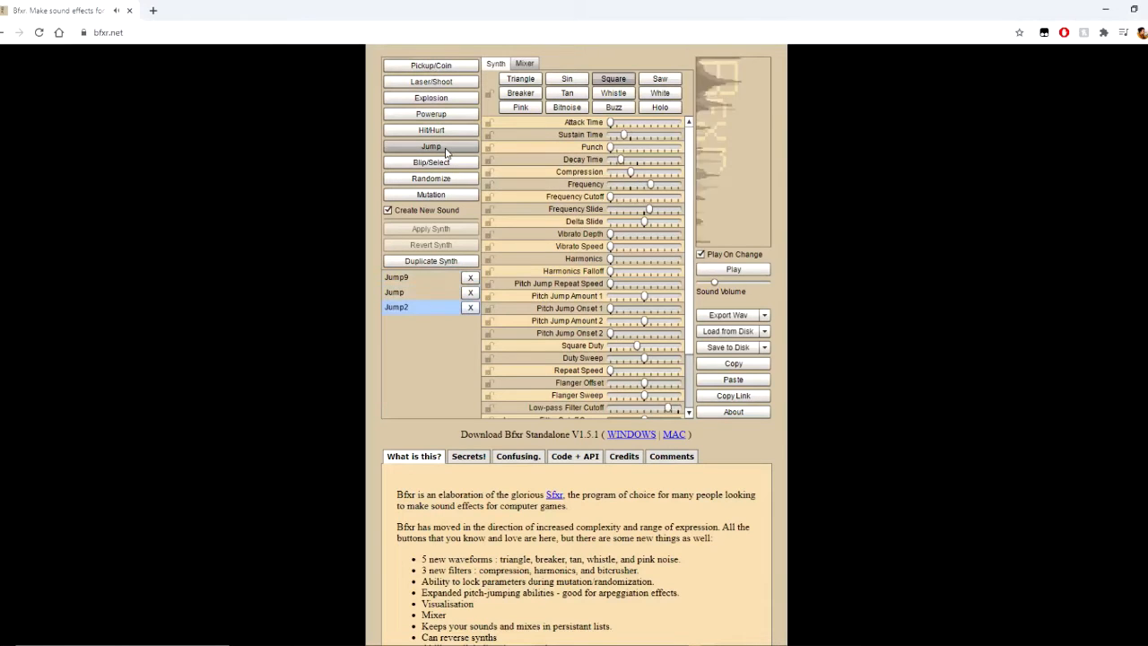